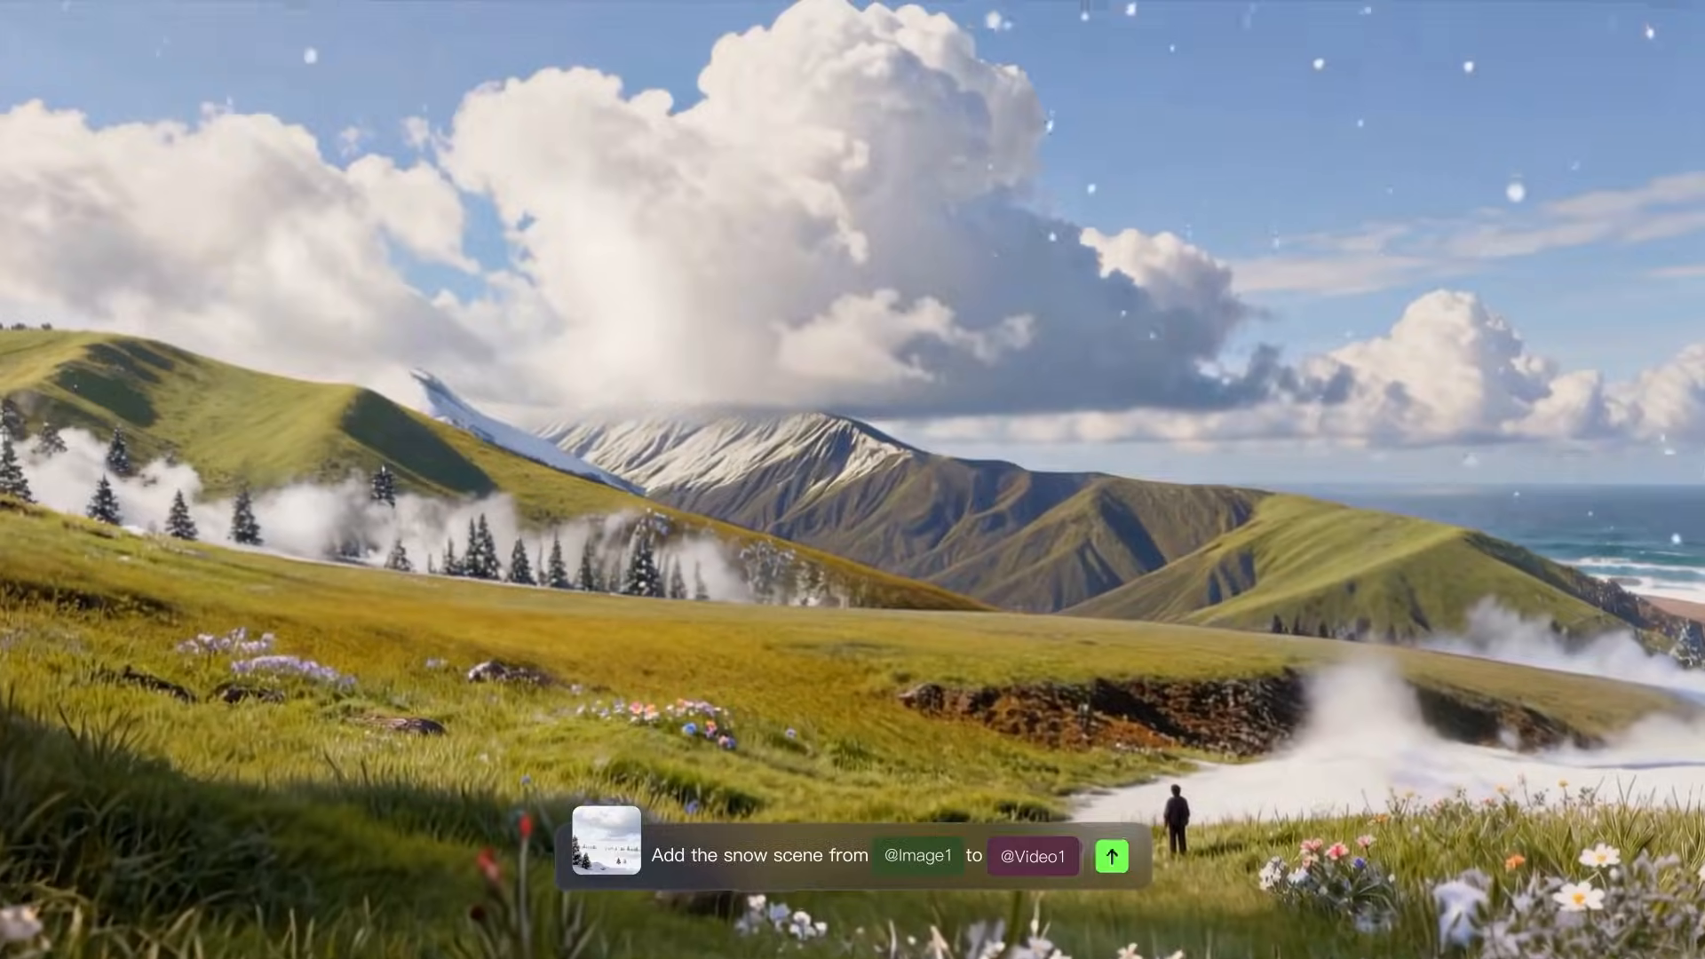
pyautogui.click(1110, 856)
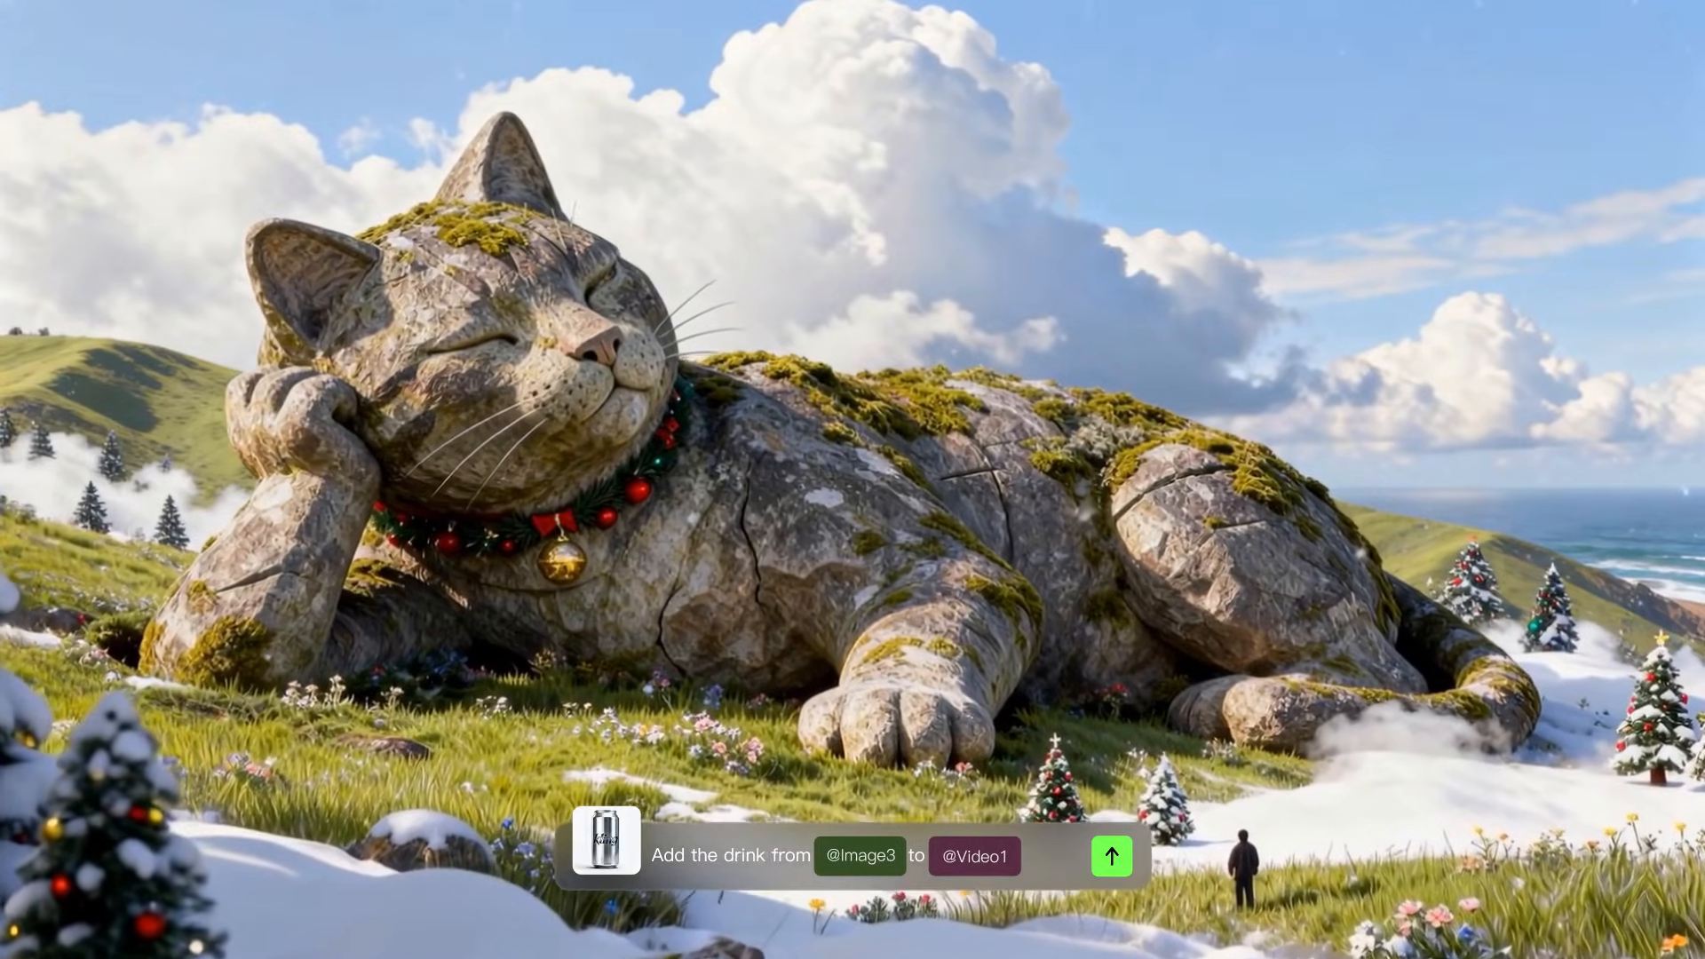
pyautogui.click(1109, 856)
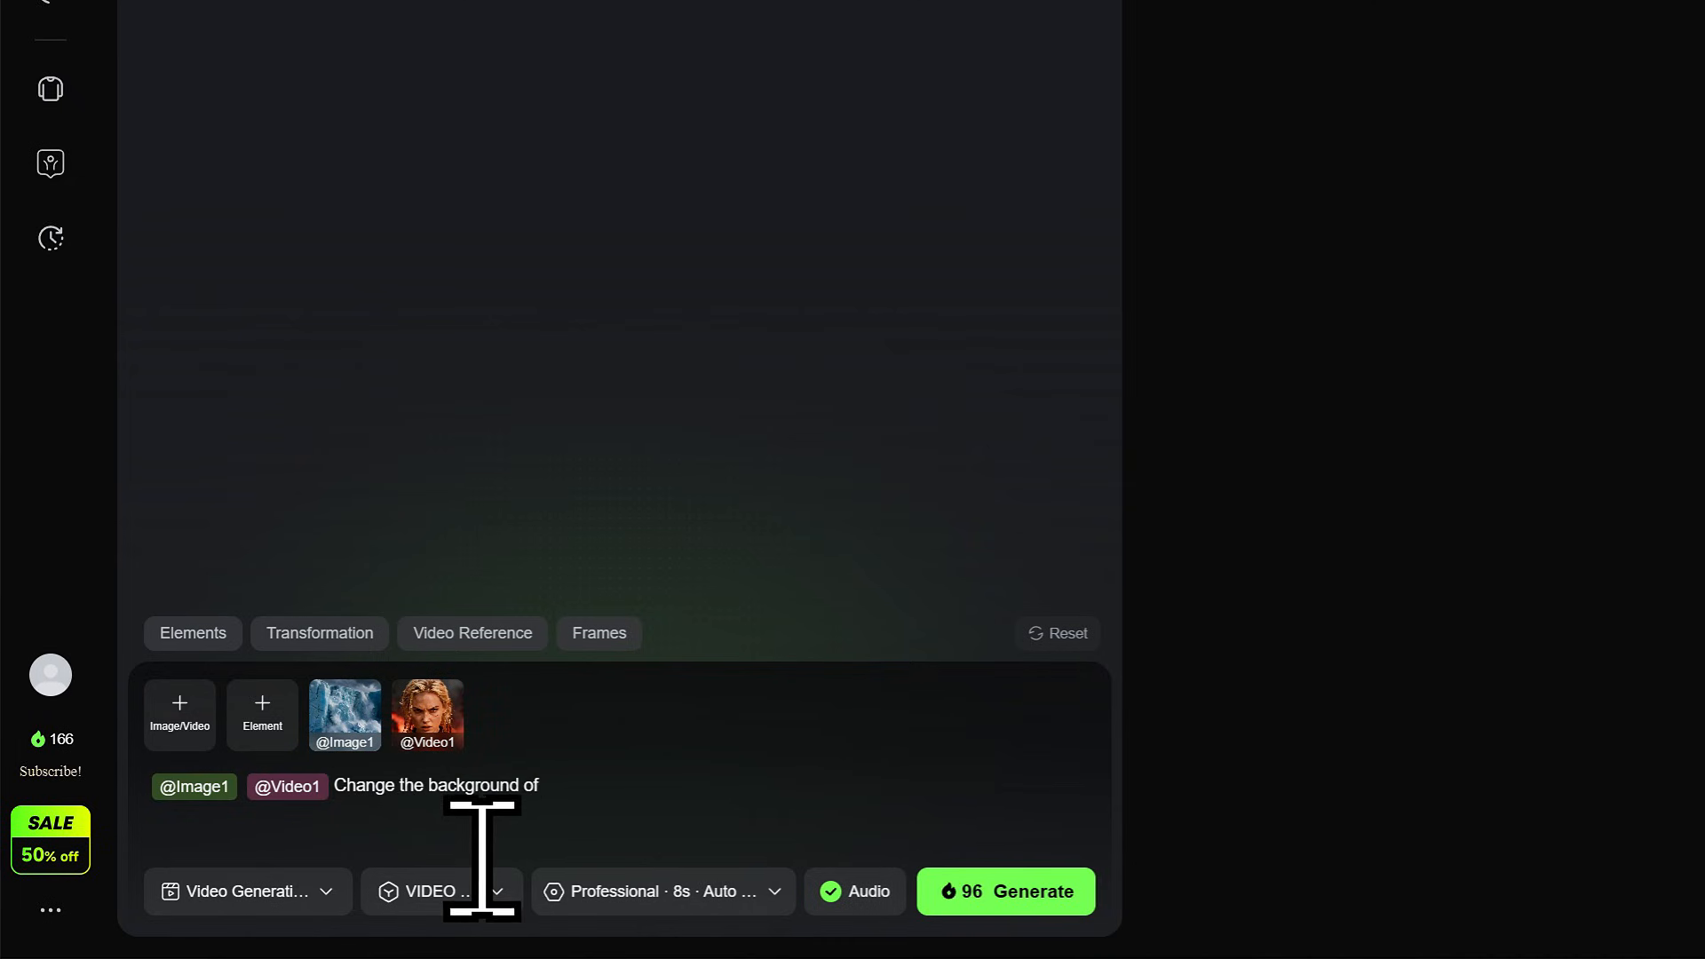
pyautogui.write('to @Image1, several dark clouds are gat')
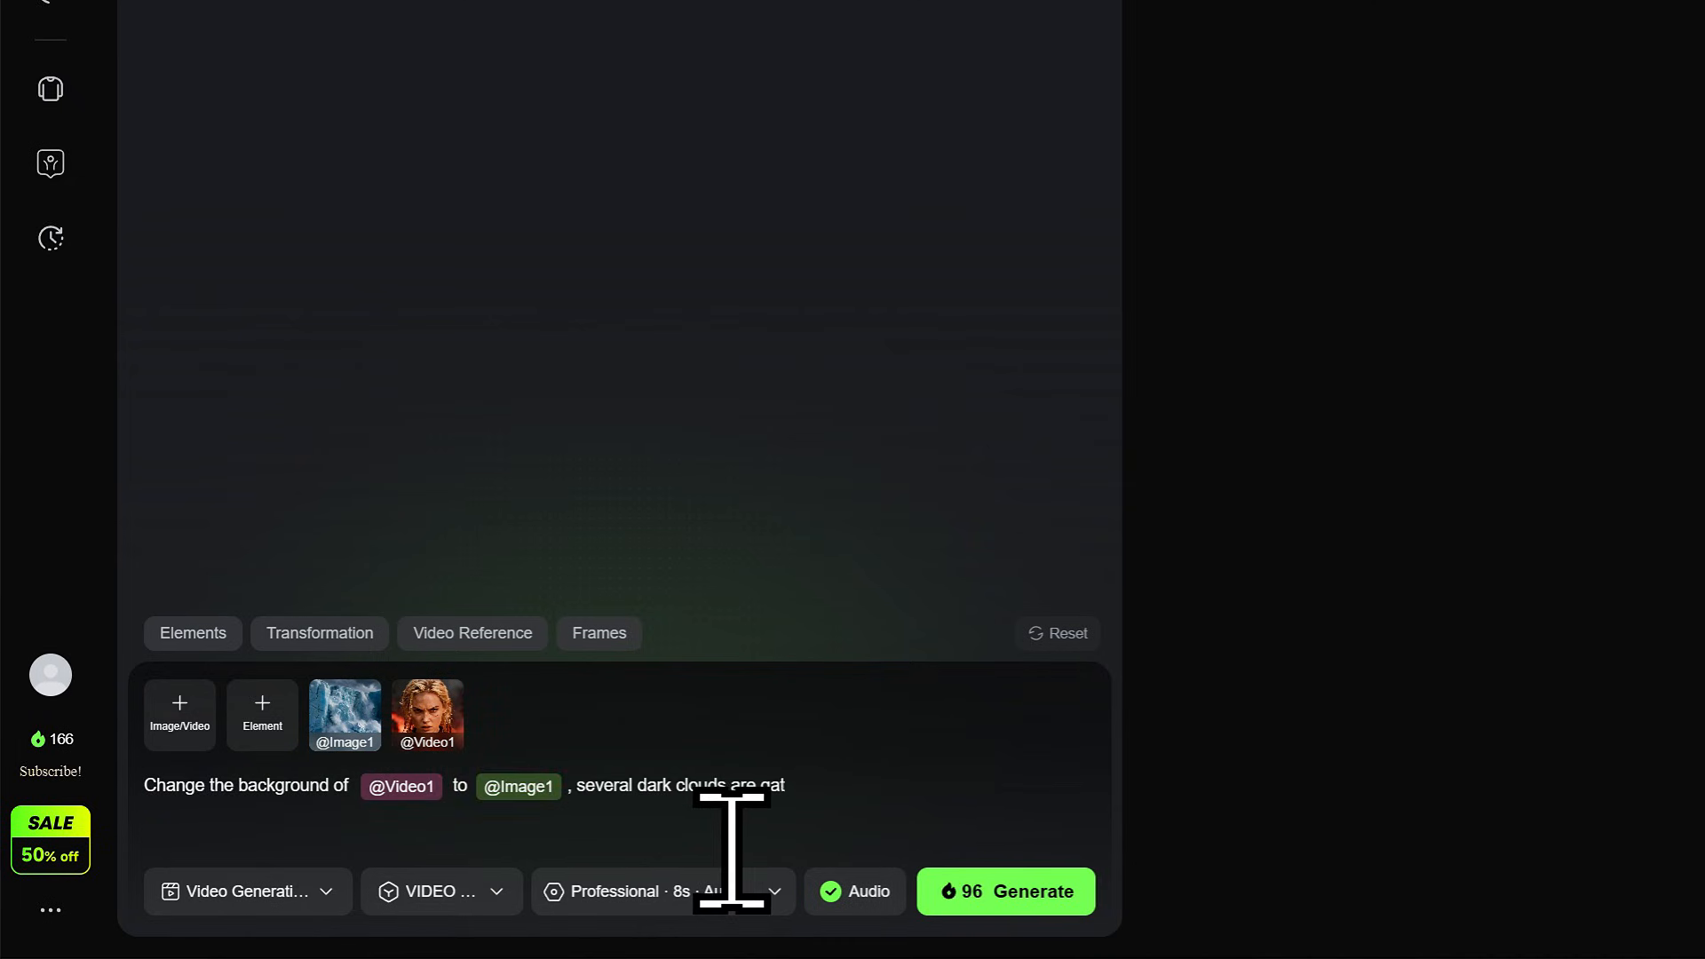
pyautogui.click(1002, 891)
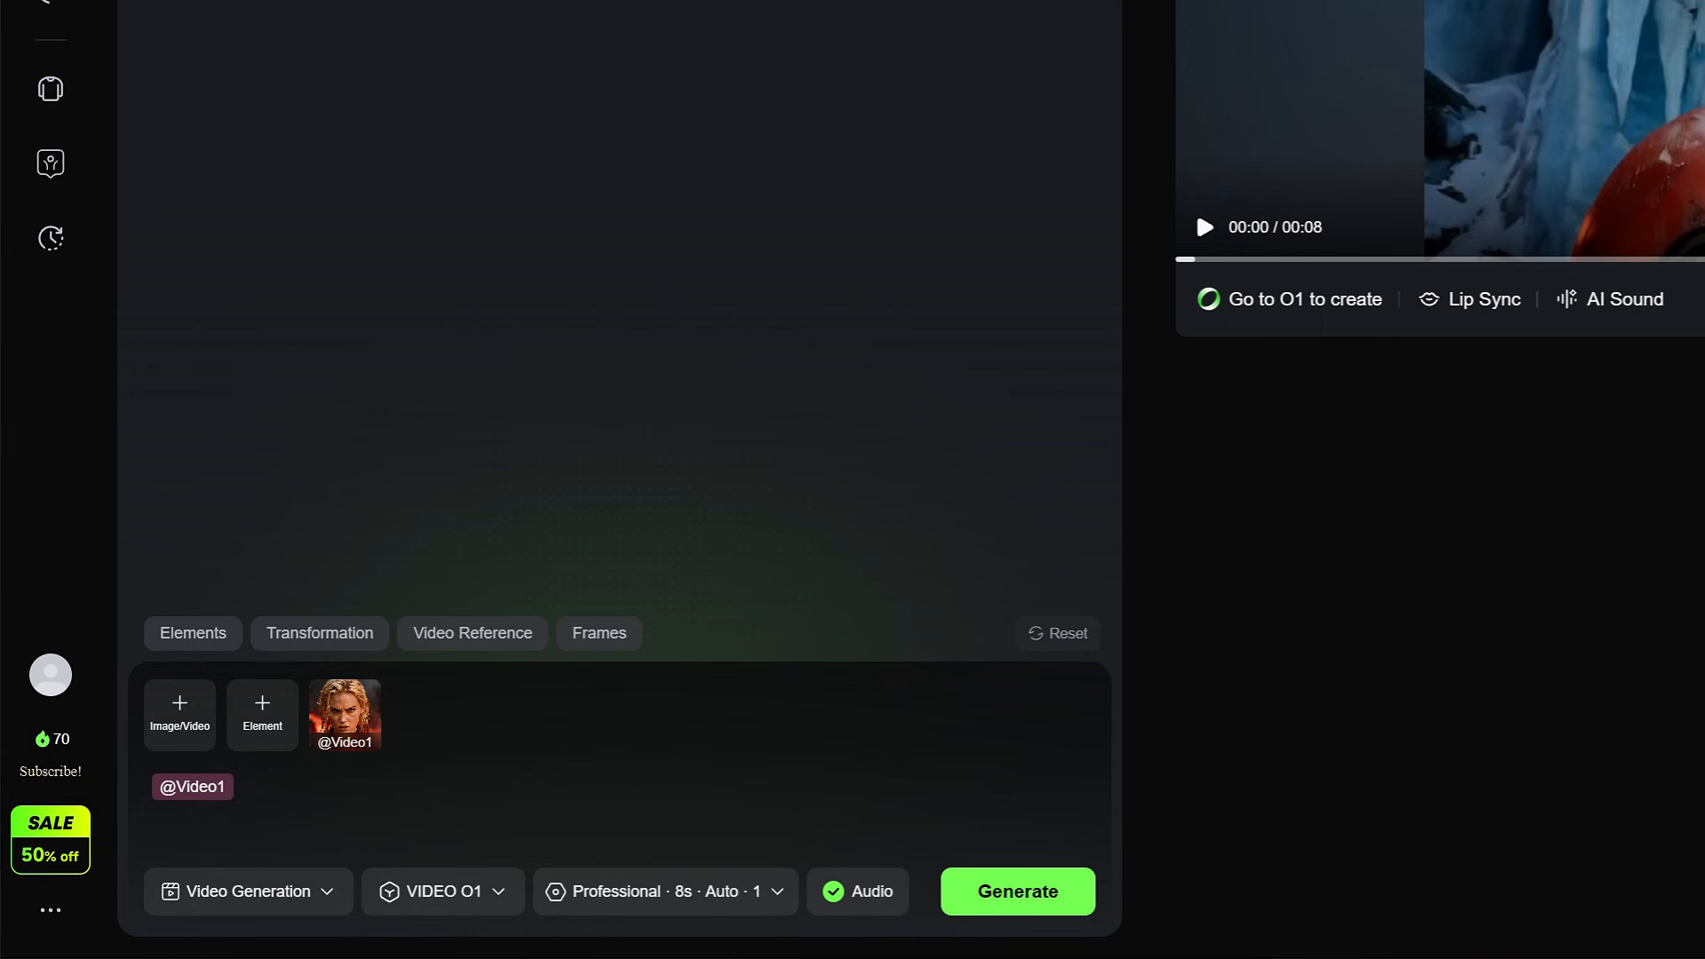
pyautogui.write('Convert the')
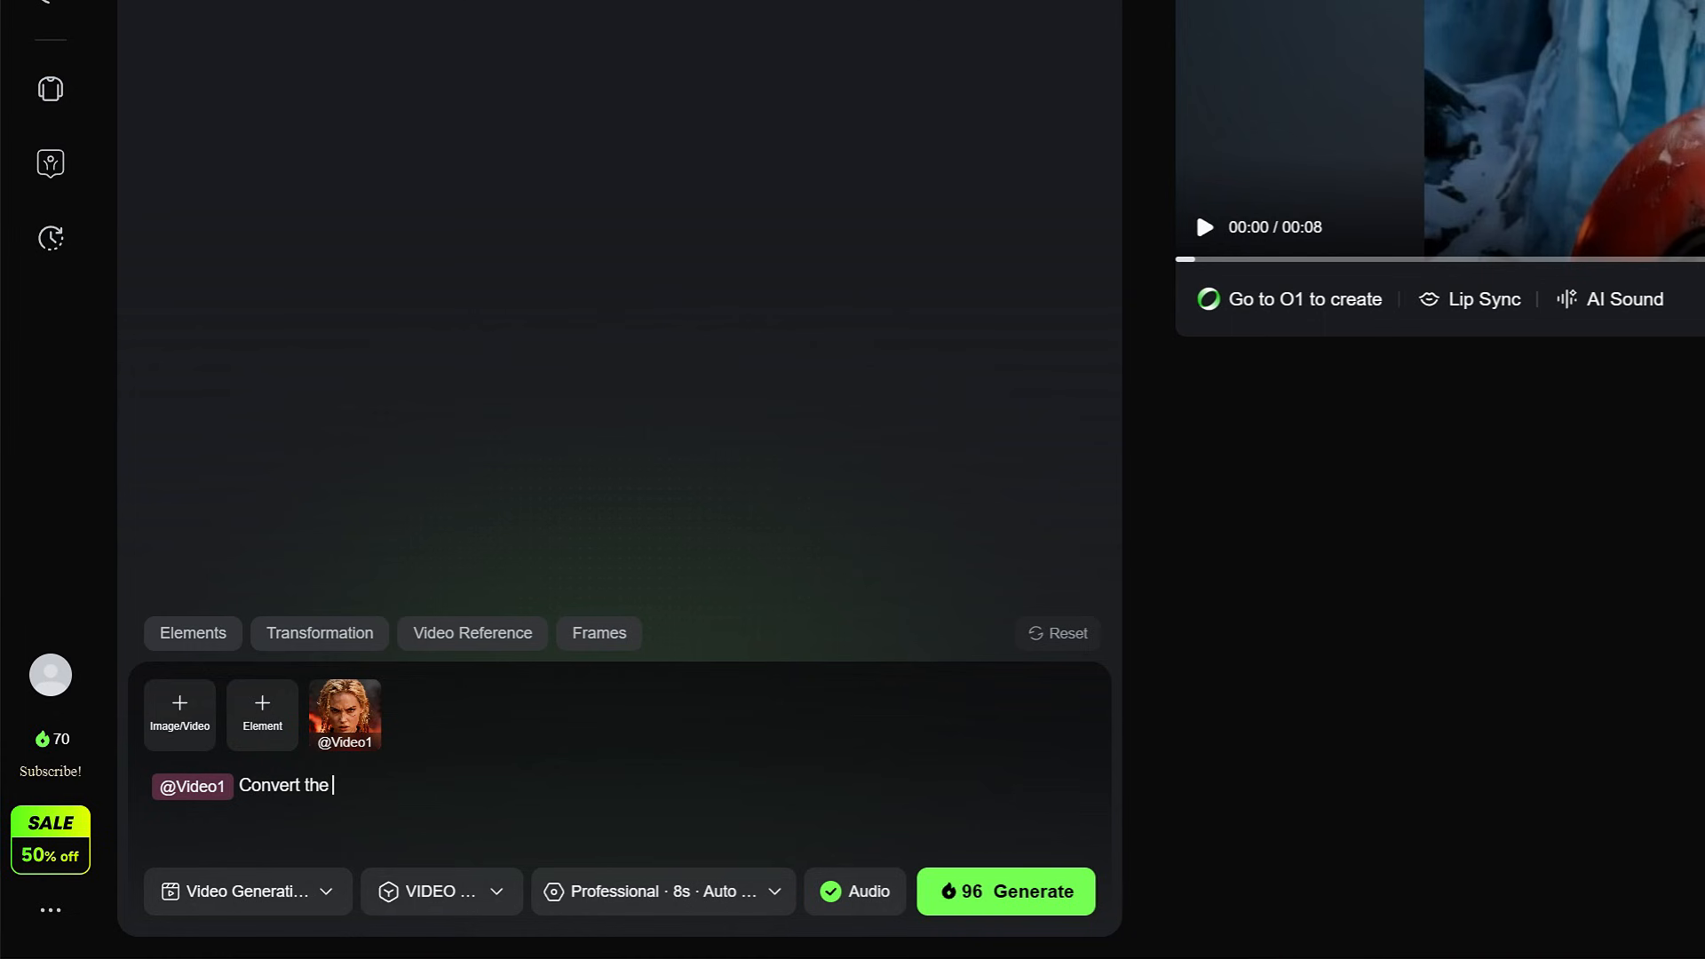
pyautogui.write('video into Jap')
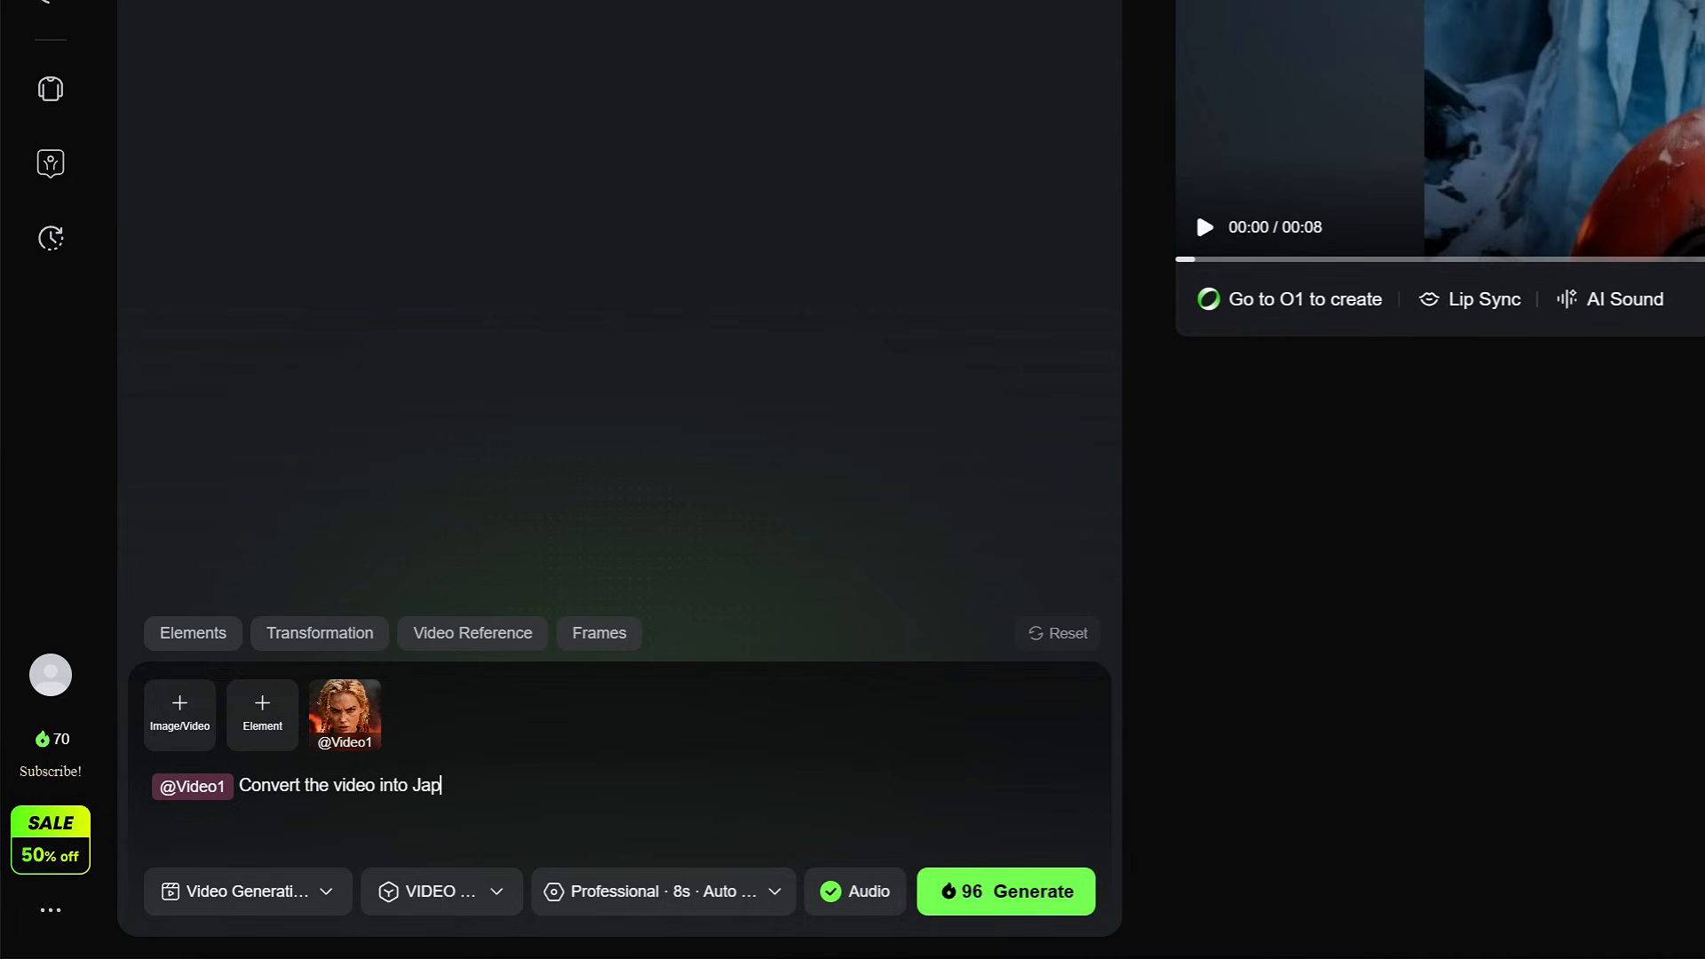
pyautogui.write('anese anime style')
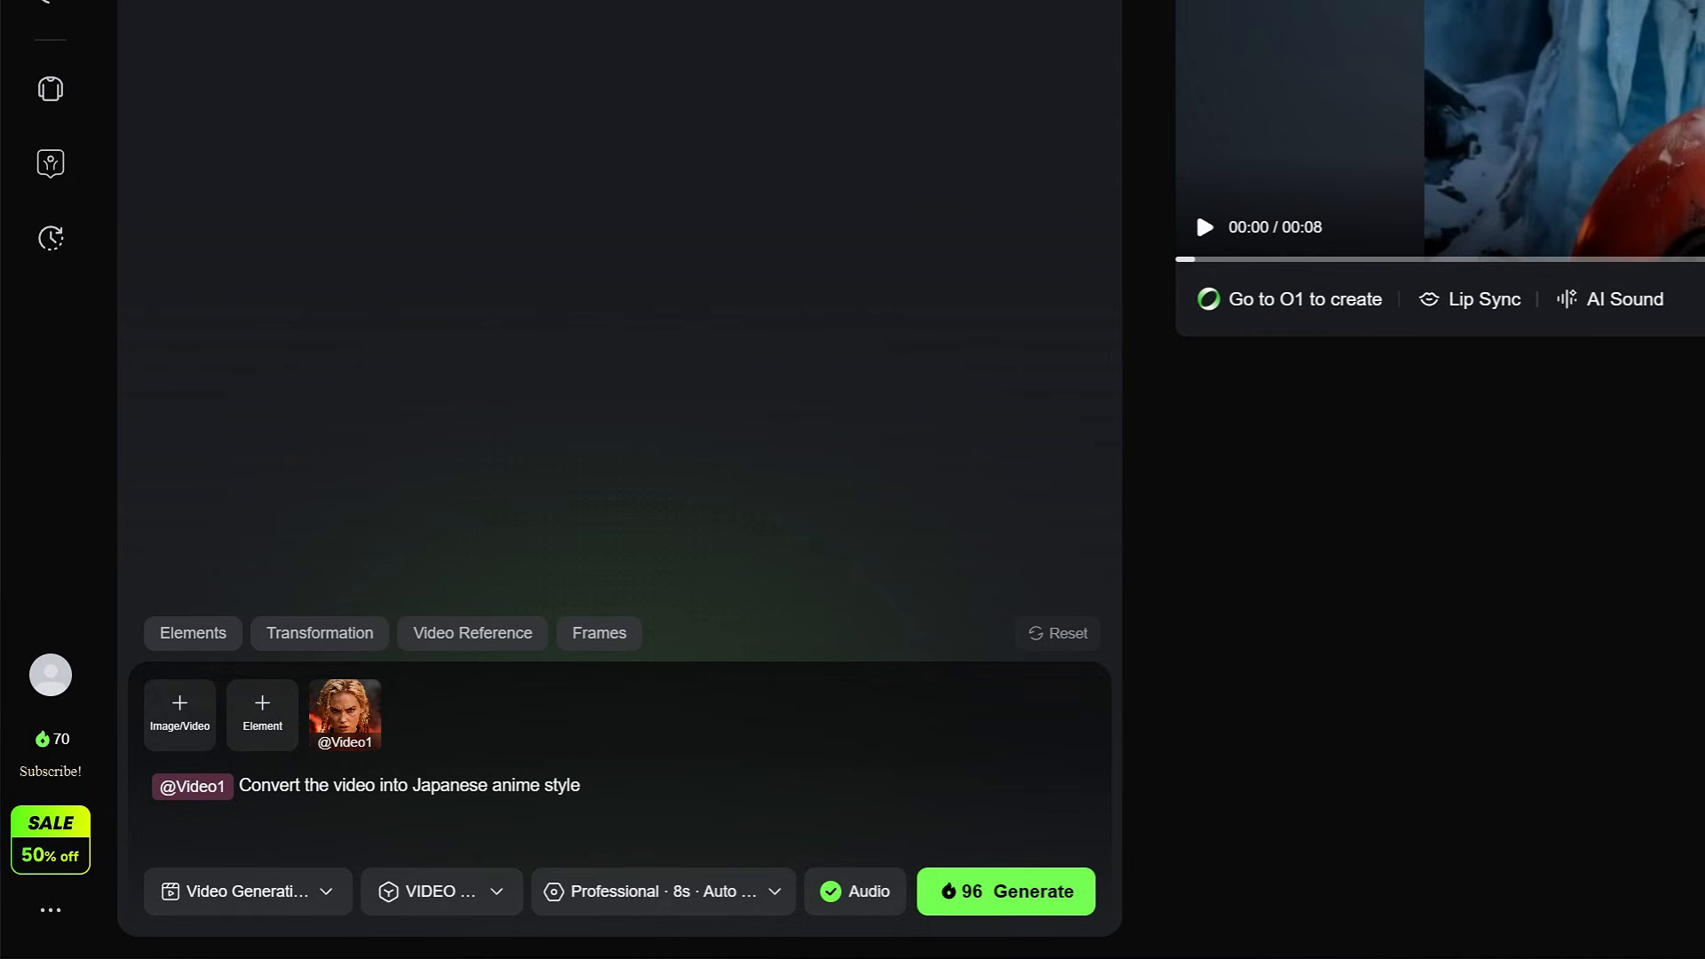